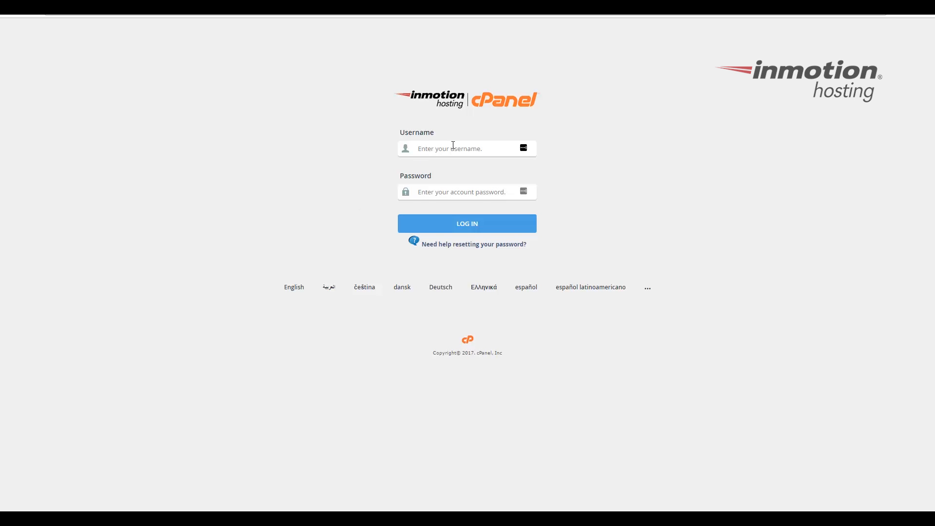
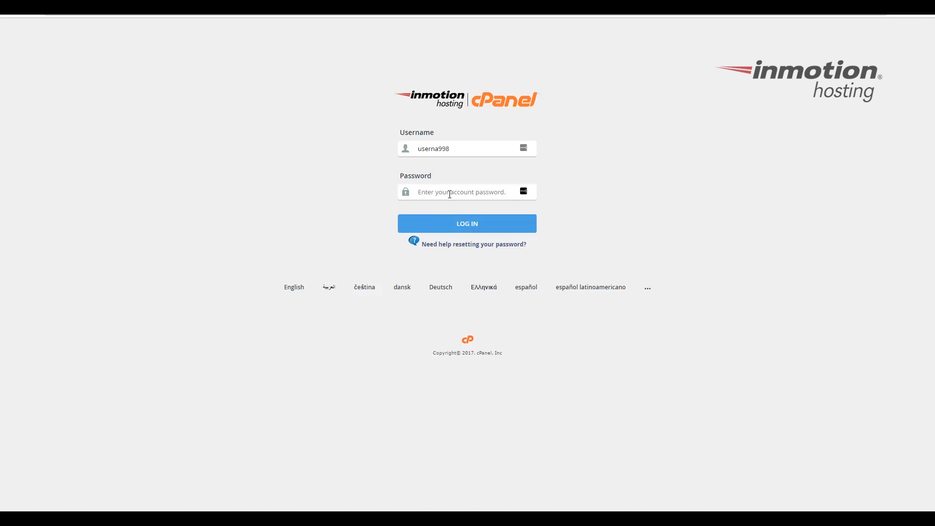
Log in to cPanel and scroll down to the Domains tools.
{"action": "left_click", "coordinate": [467, 223]}
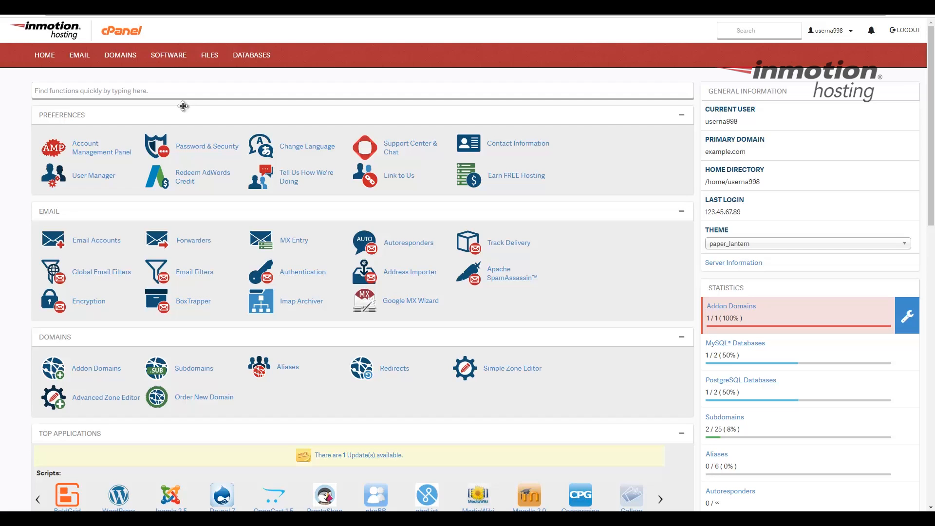
{"action": "mouse_move", "coordinate": [157, 191]}
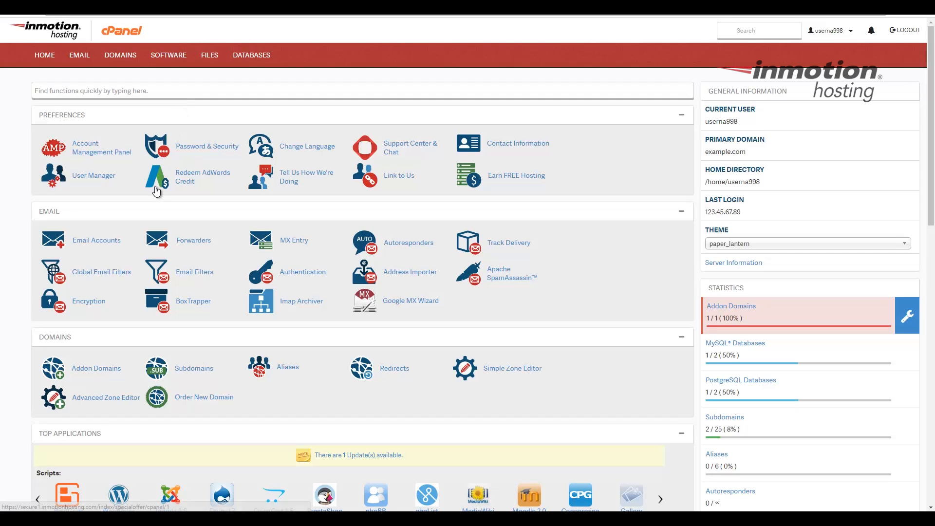
{"action": "scroll", "scroll_direction": "down", "scroll_amount": 3}
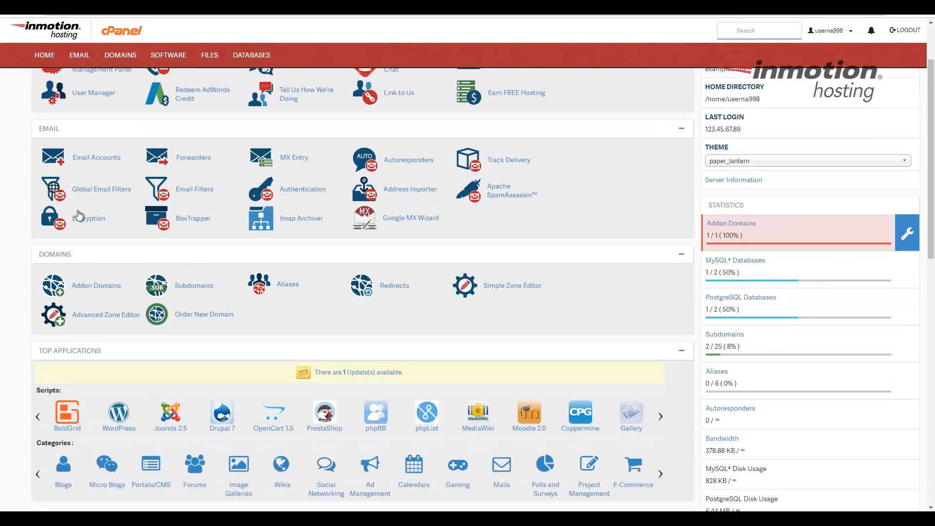
{"action": "scroll", "scroll_direction": "down", "scroll_amount": 3}
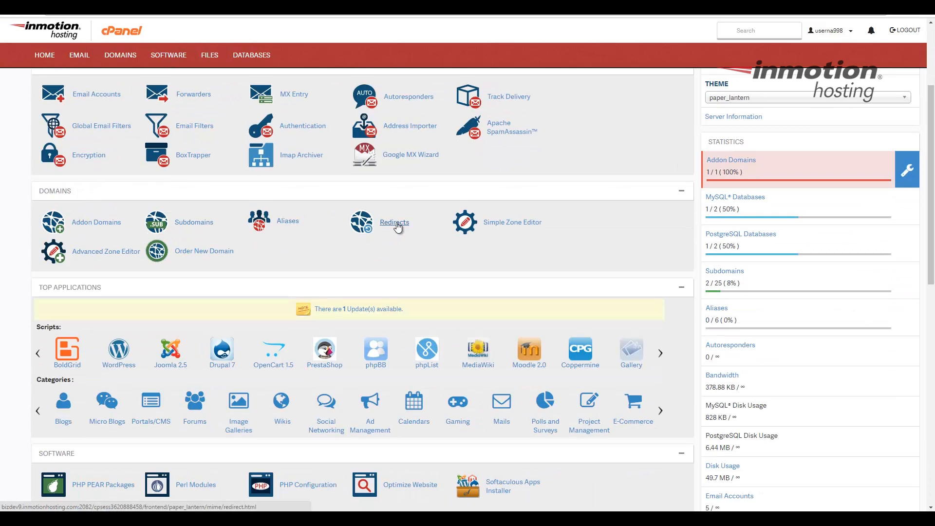
Open Redirects and choose the Permanent (301) redirect type.
{"action": "left_click", "coordinate": [394, 222]}
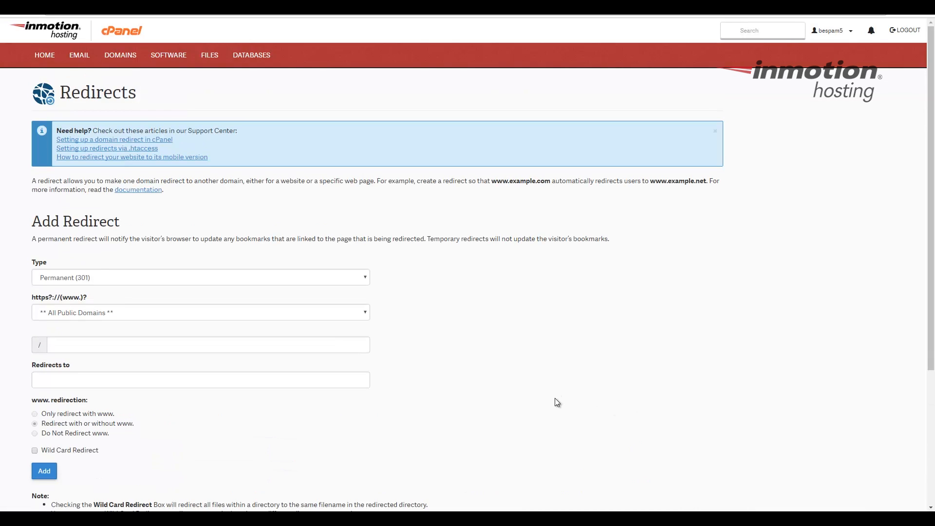
{"action": "mouse_move", "coordinate": [332, 293]}
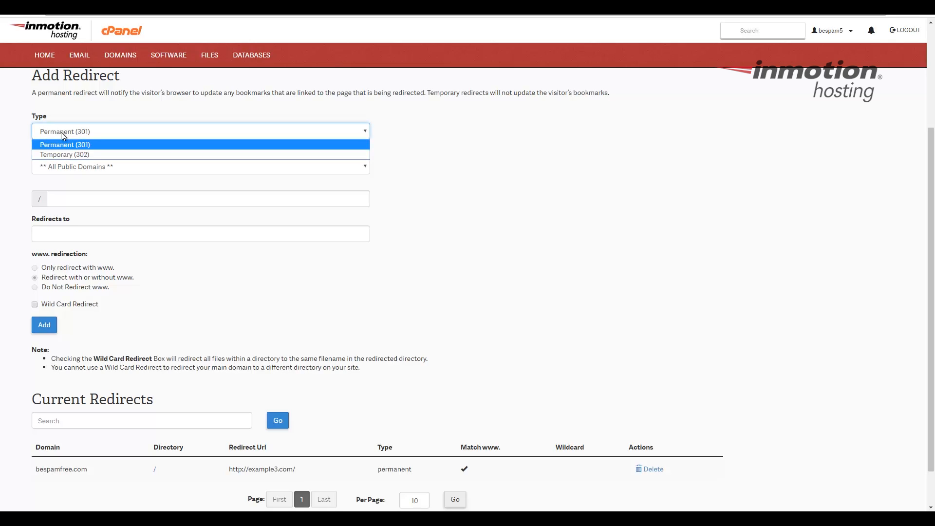
{"action": "mouse_move", "coordinate": [80, 146]}
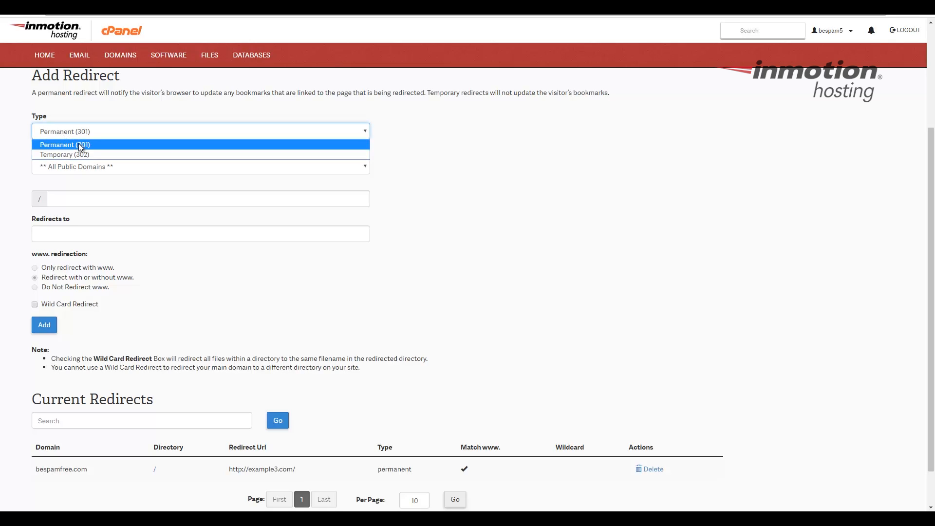
{"action": "mouse_move", "coordinate": [92, 154]}
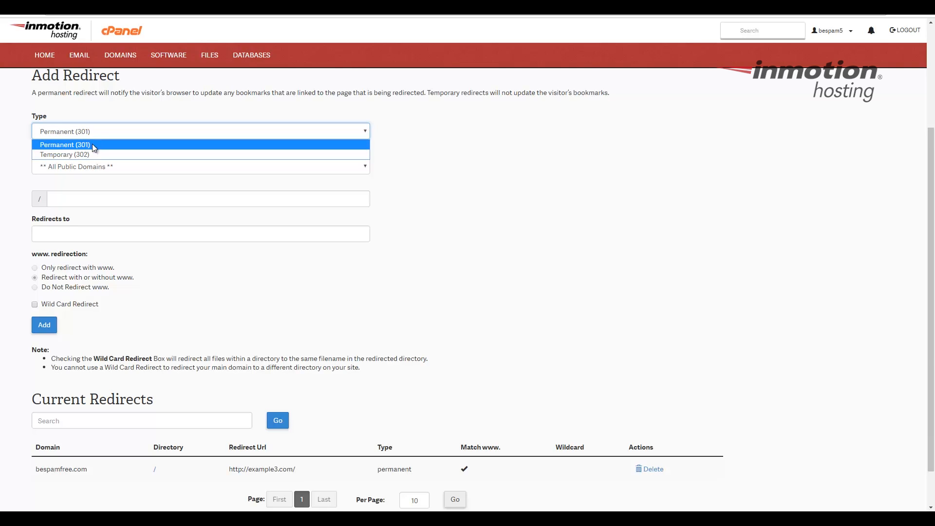
{"action": "left_click", "coordinate": [64, 144]}
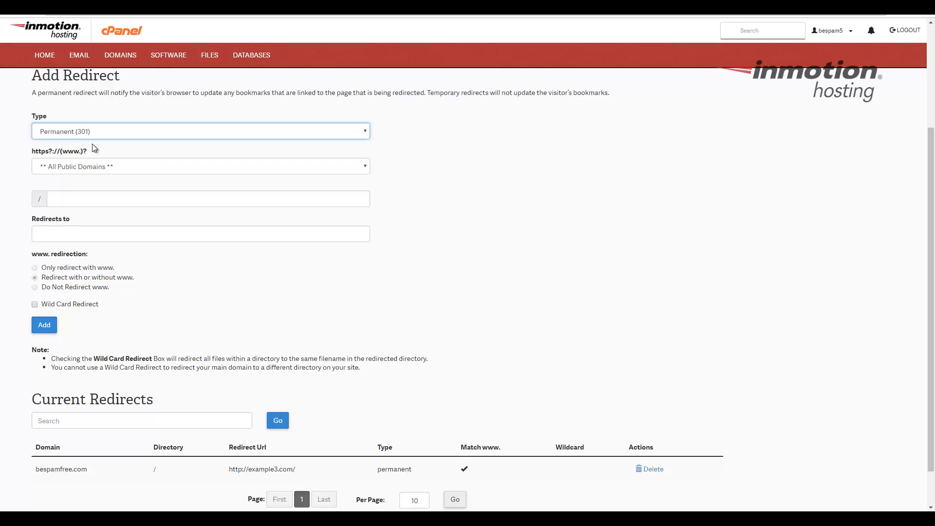
{"action": "mouse_move", "coordinate": [88, 172]}
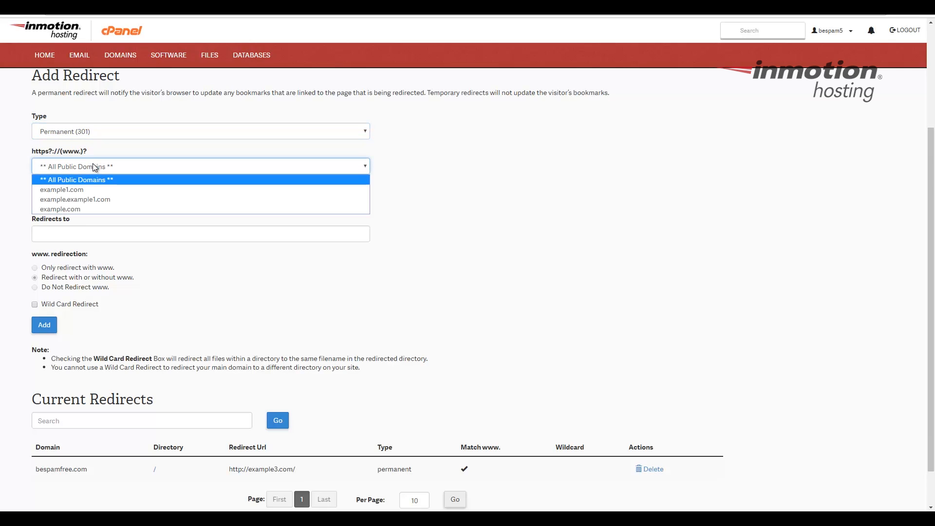
{"action": "mouse_move", "coordinate": [94, 190]}
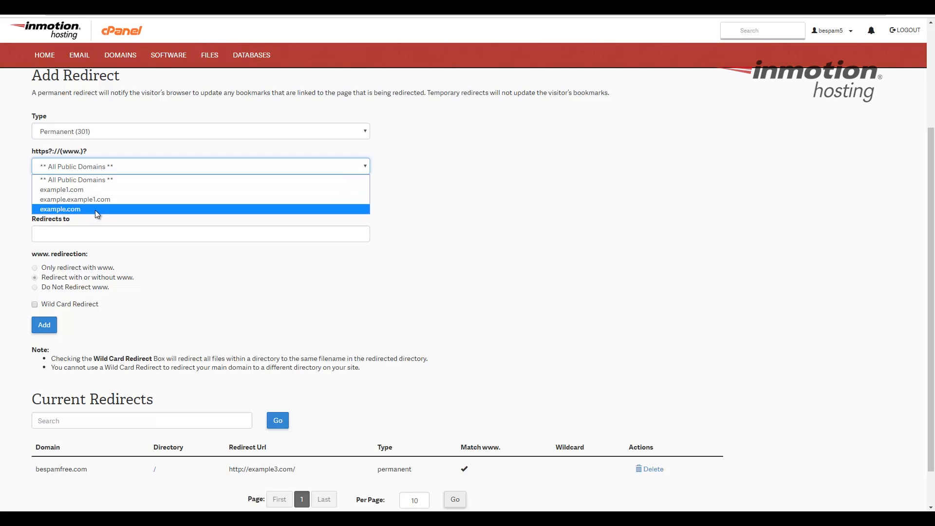
Select example.com as the domain to redirect.
{"action": "left_click", "coordinate": [60, 208]}
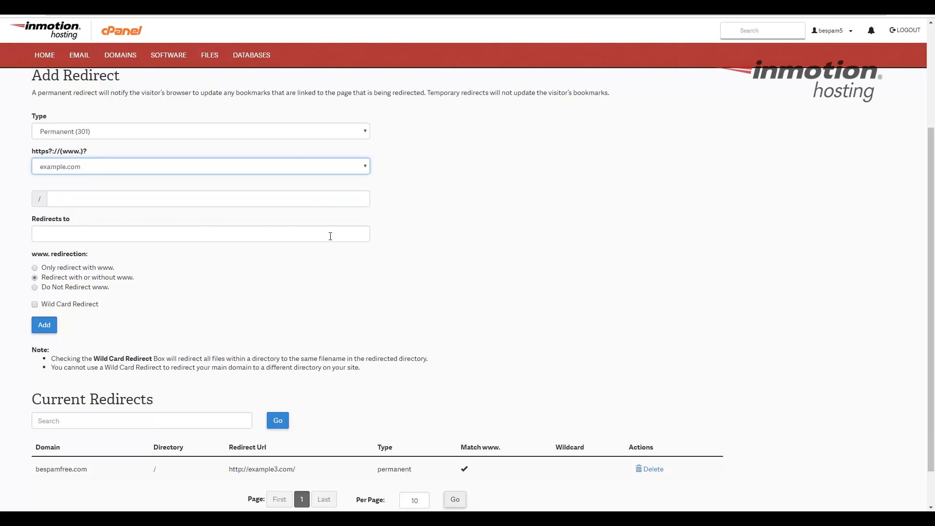
{"action": "left_click", "coordinate": [179, 199]}
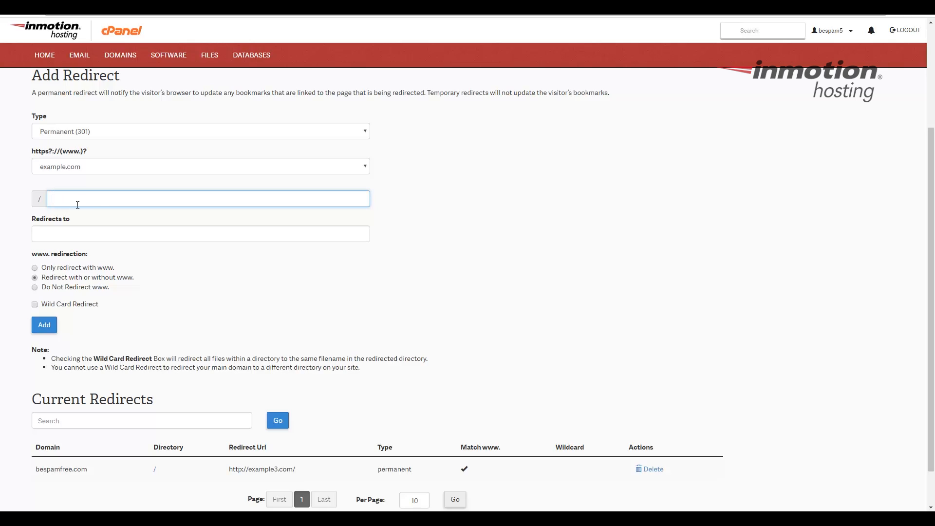
{"action": "type", "text": "test"}
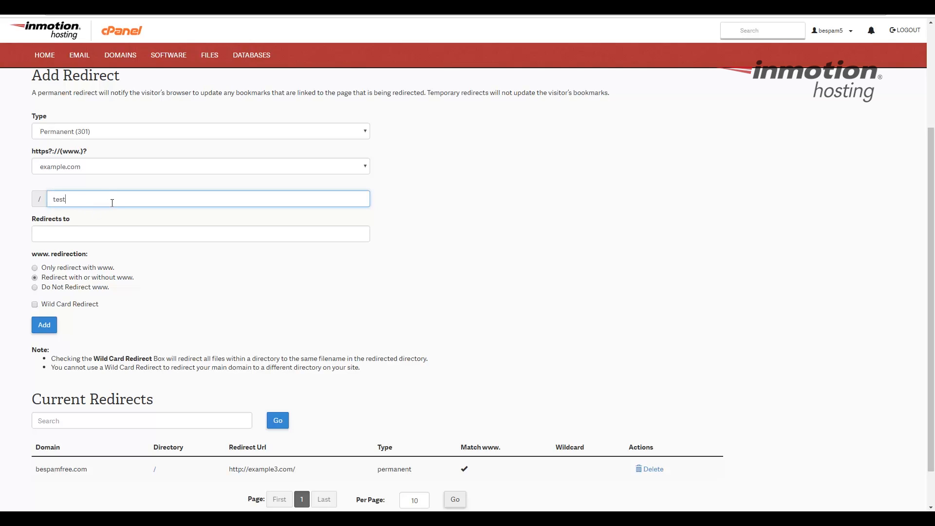
{"action": "mouse_move", "coordinate": [91, 199]}
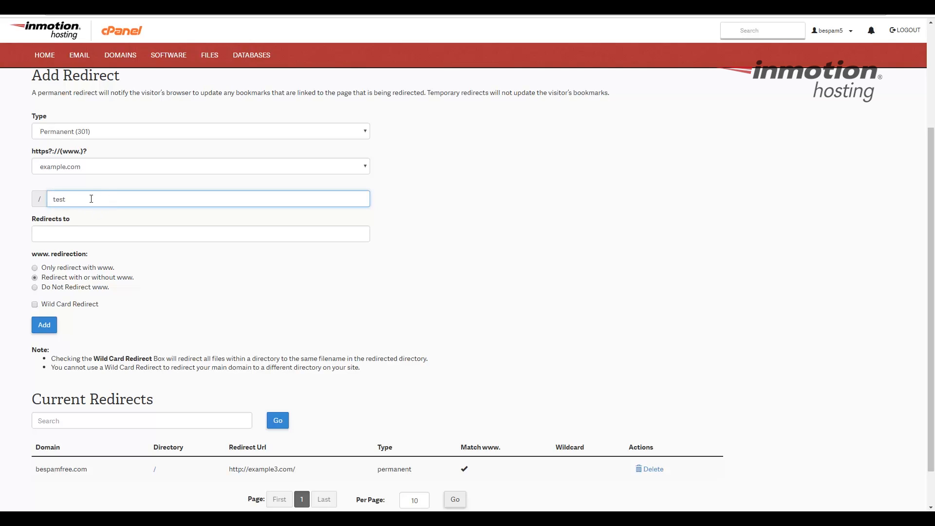
{"action": "left_click", "coordinate": [200, 233]}
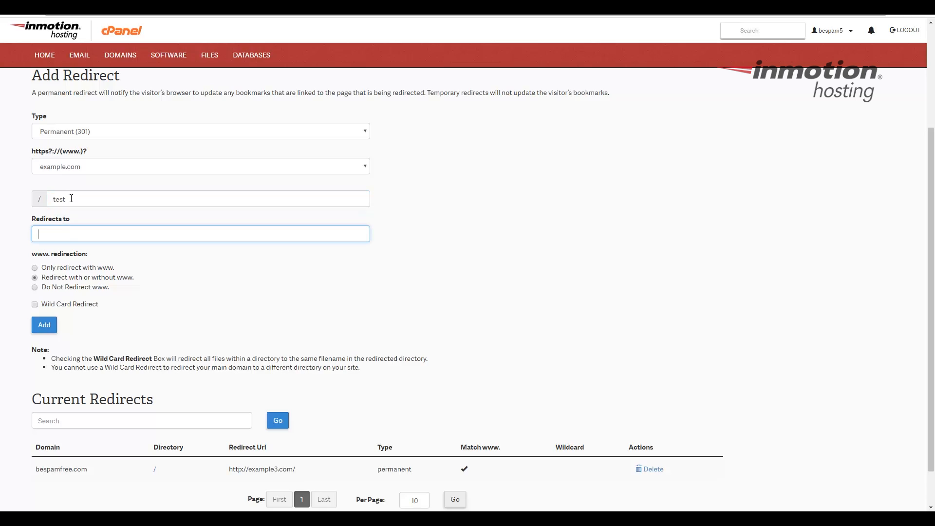
{"action": "mouse_move", "coordinate": [72, 218]}
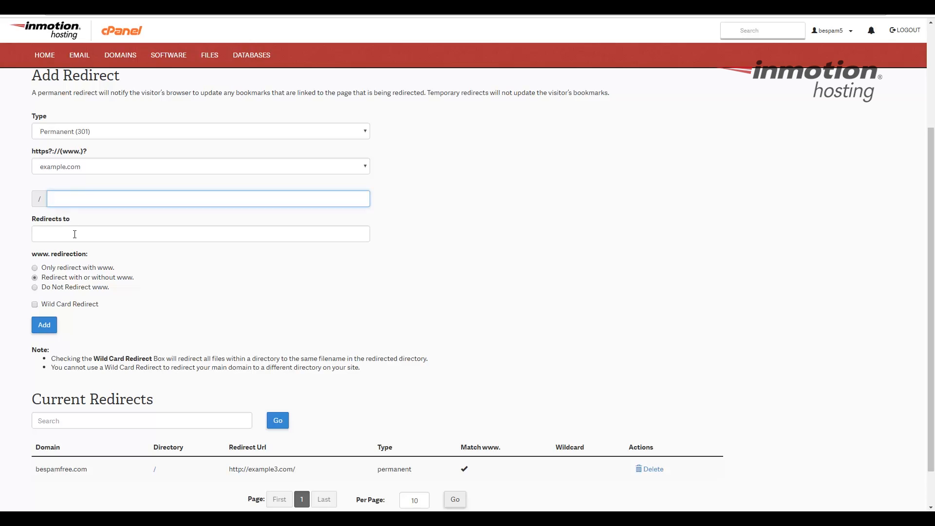
{"action": "mouse_move", "coordinate": [61, 234]}
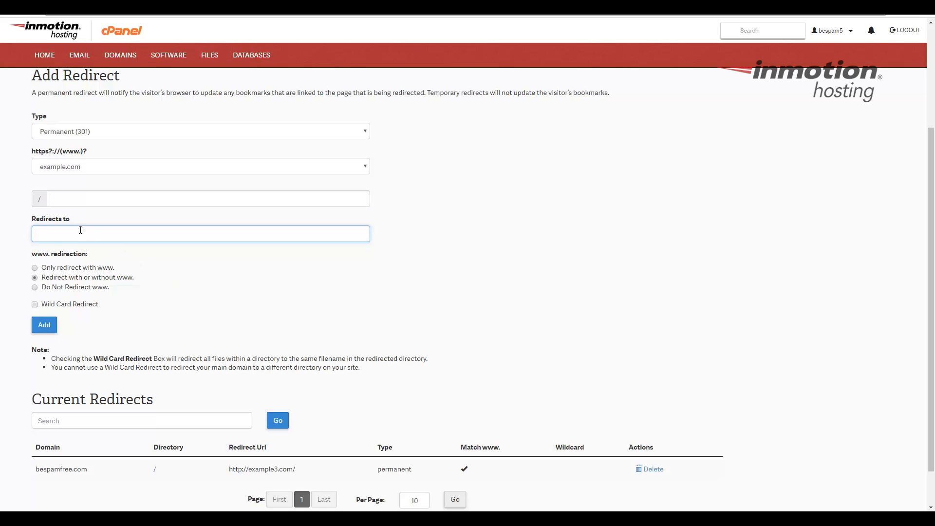
{"action": "mouse_move", "coordinate": [223, 228]}
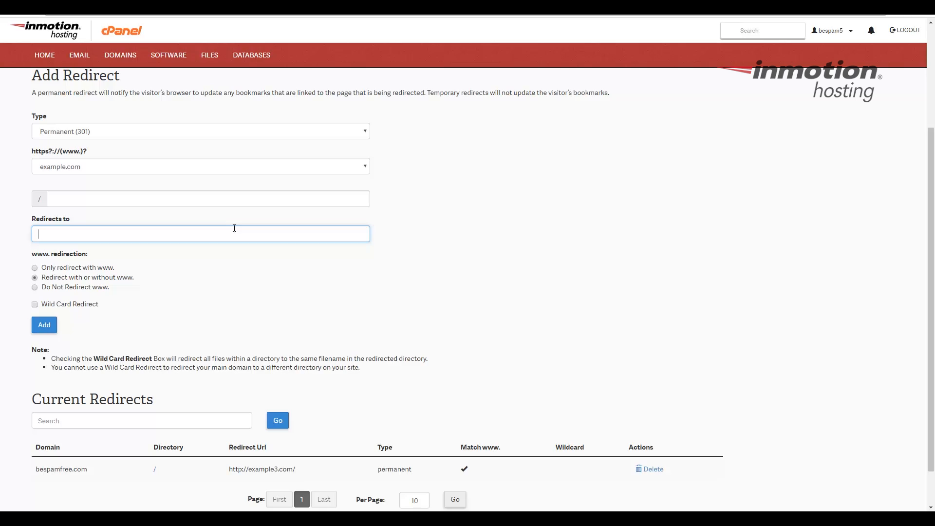
{"action": "type", "text": "http"}
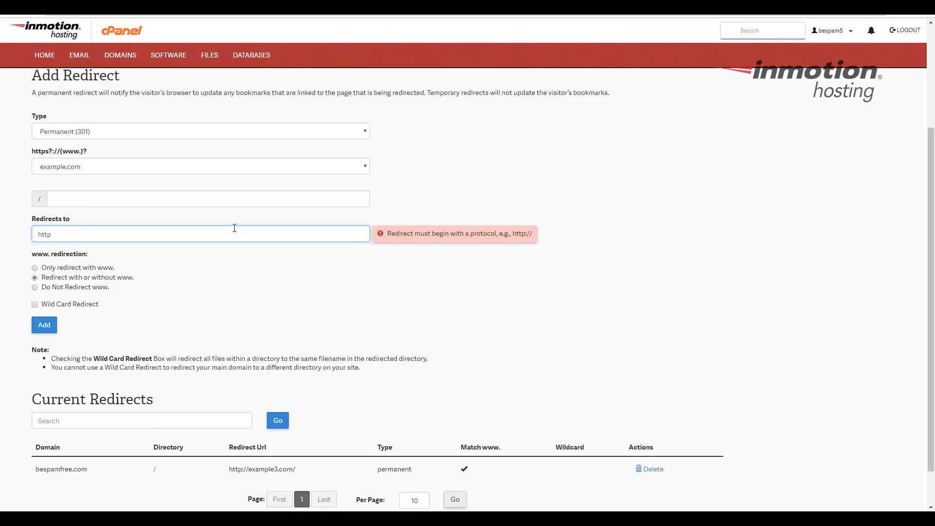
{"action": "type", "text": ":"}
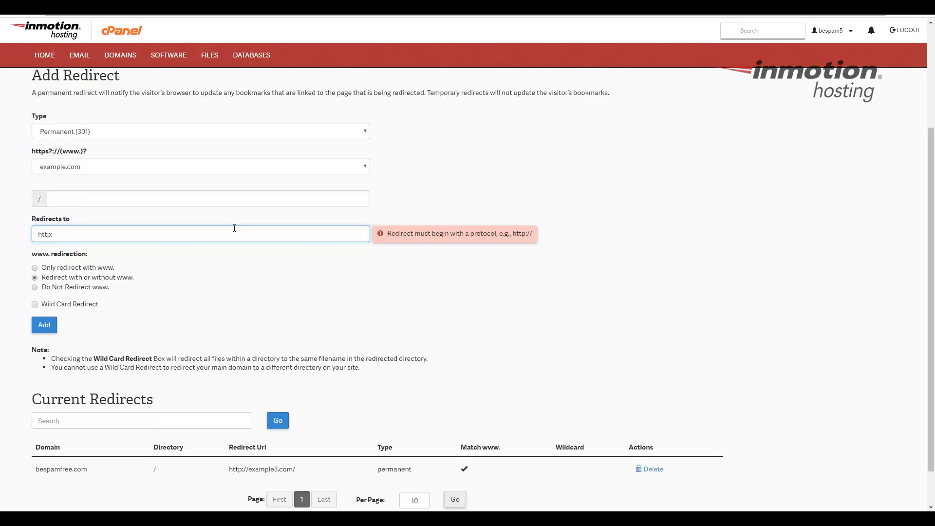
{"action": "type", "text": "//"}
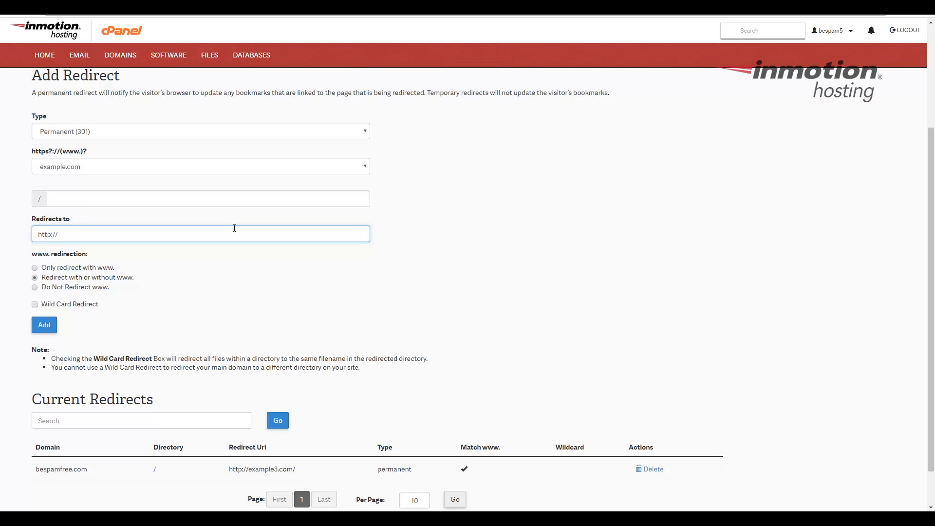
{"action": "type", "text": "inmotionh"}
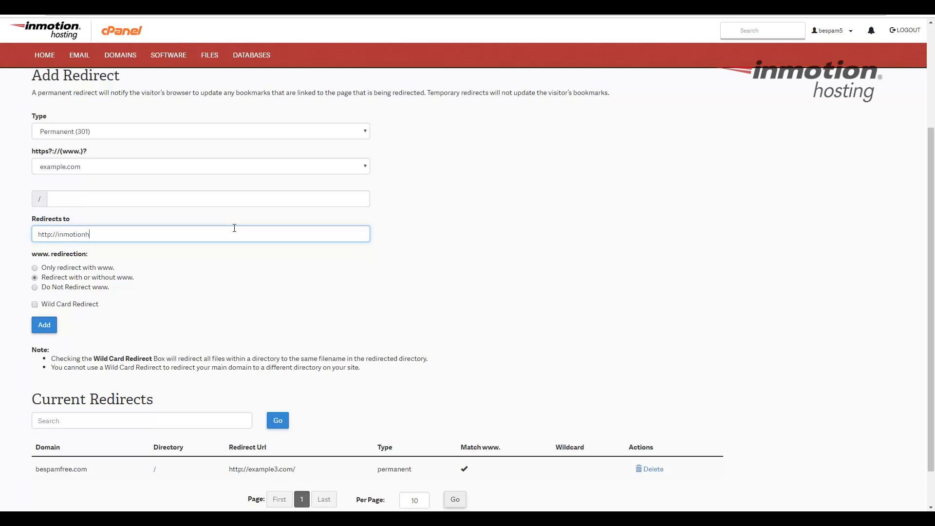
{"action": "type", "text": "osting.com"}
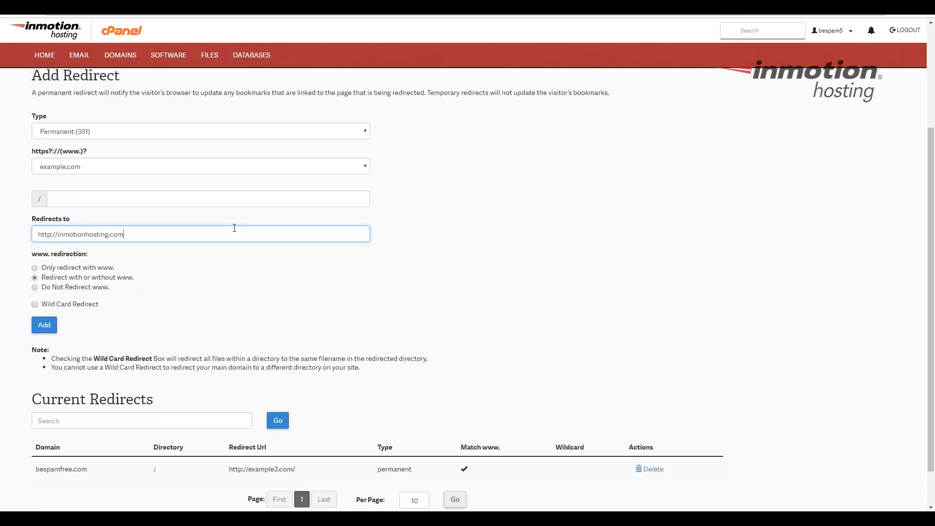
{"action": "mouse_move", "coordinate": [76, 253]}
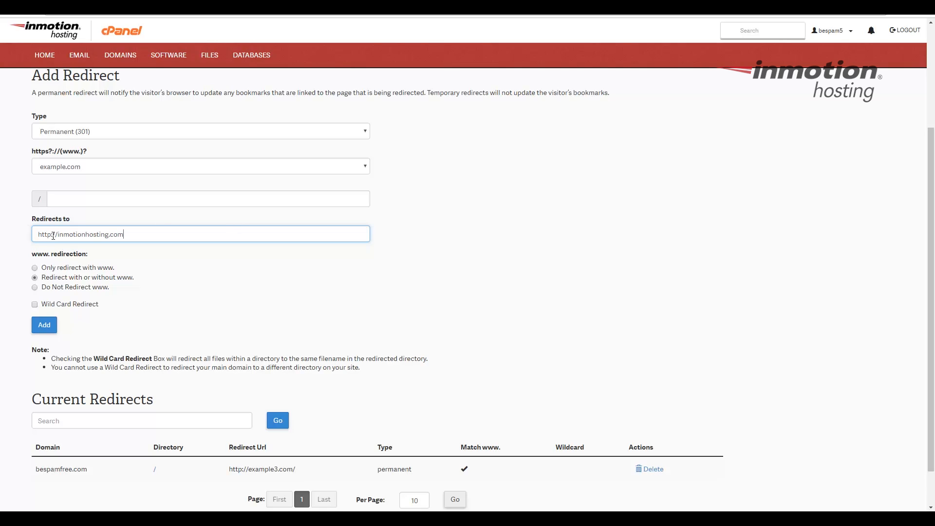
{"action": "mouse_move", "coordinate": [179, 241]}
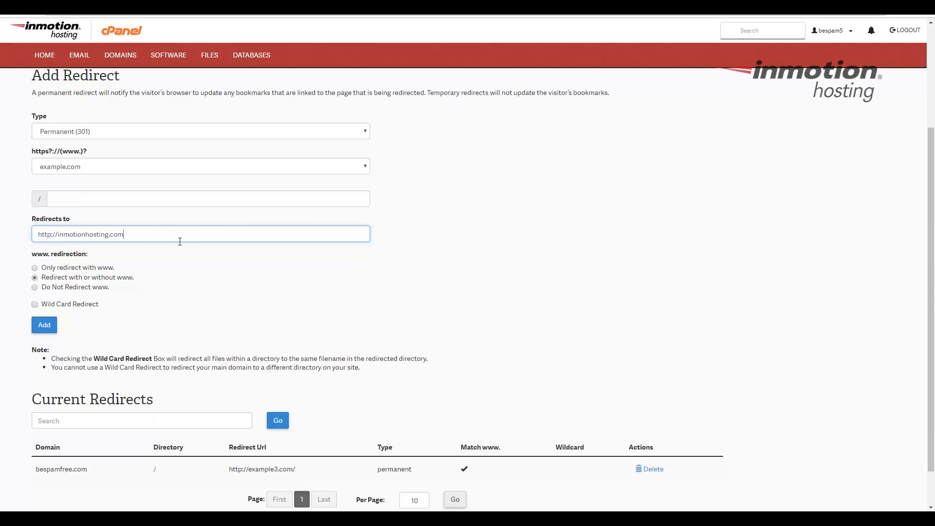
{"action": "mouse_move", "coordinate": [138, 234]}
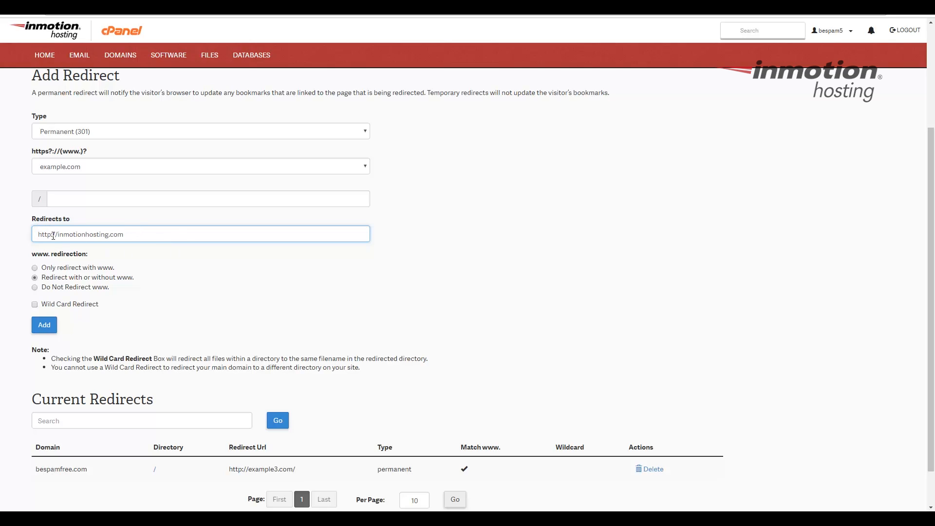
{"action": "double_click", "coordinate": [44, 233]}
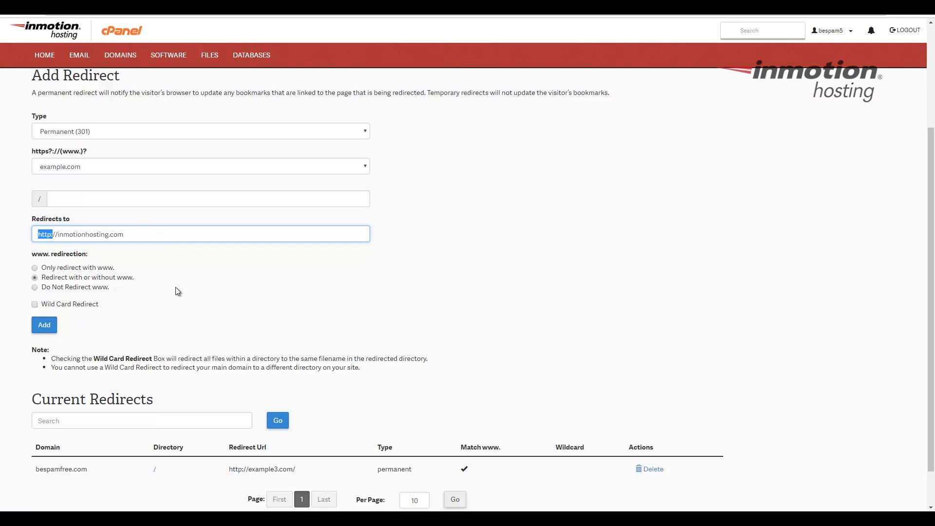
{"action": "mouse_move", "coordinate": [55, 261]}
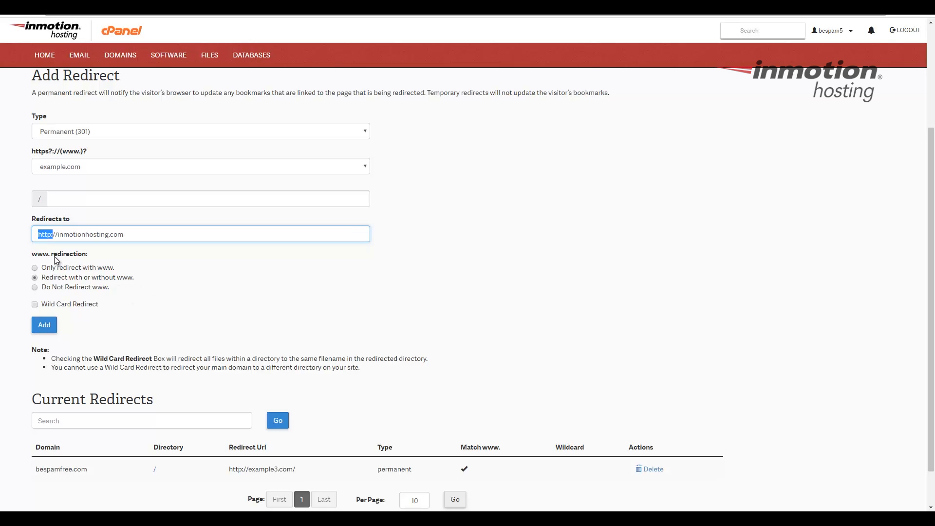
{"action": "mouse_move", "coordinate": [41, 271]}
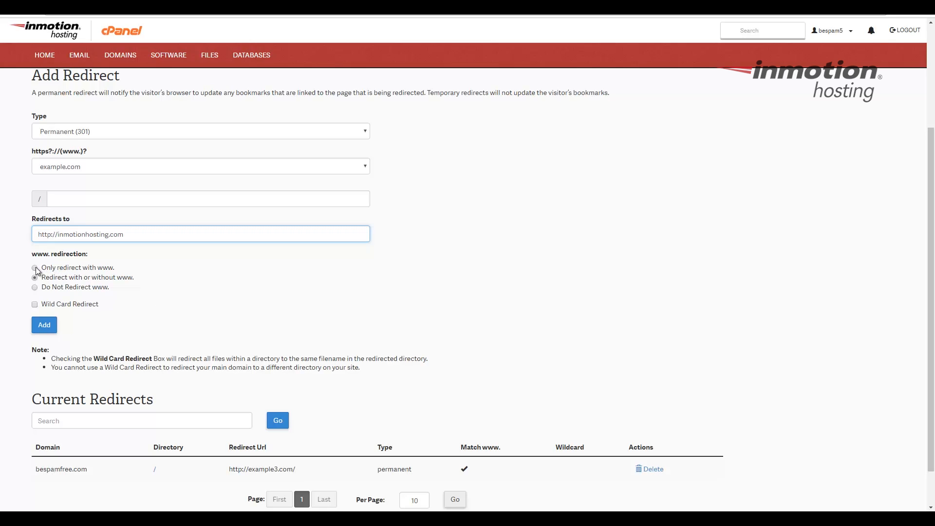
{"action": "left_click", "coordinate": [35, 267]}
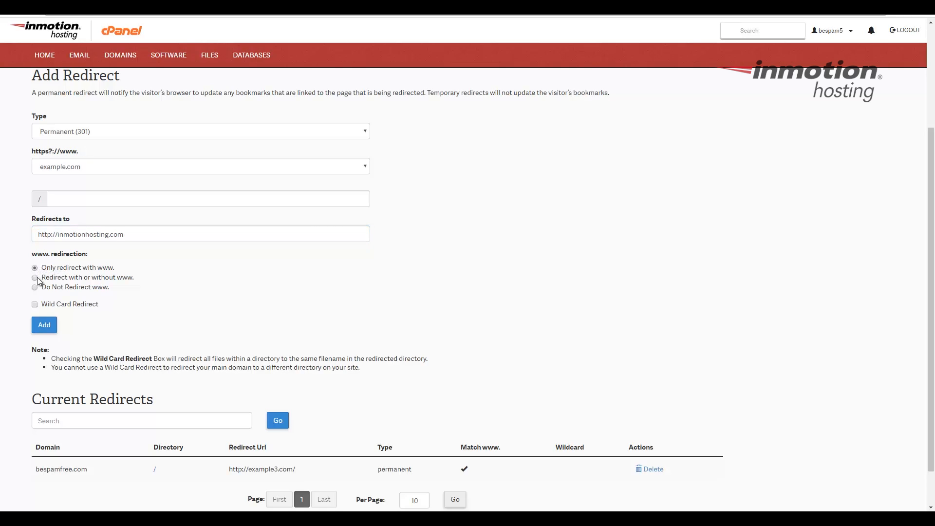
{"action": "left_click", "coordinate": [35, 278]}
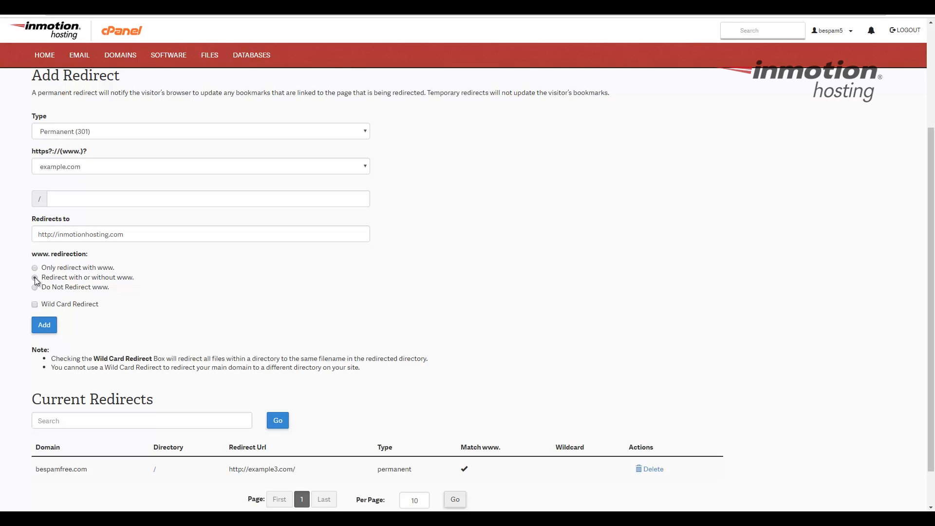
{"action": "left_click", "coordinate": [35, 277]}
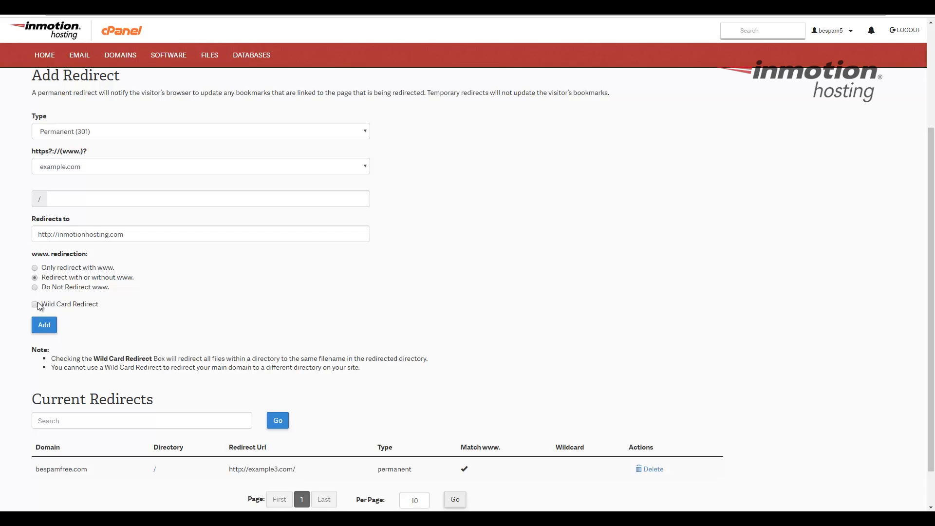
{"action": "mouse_move", "coordinate": [51, 289]}
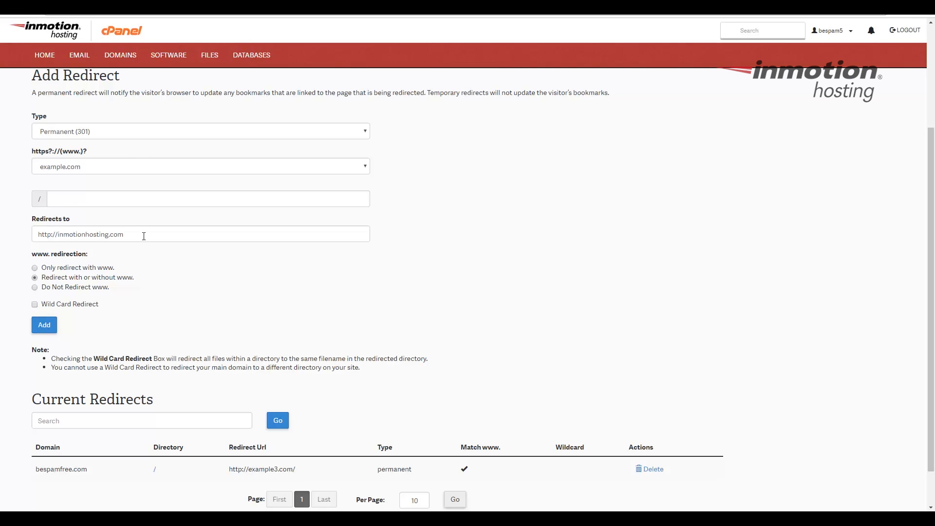
{"action": "mouse_move", "coordinate": [233, 252]}
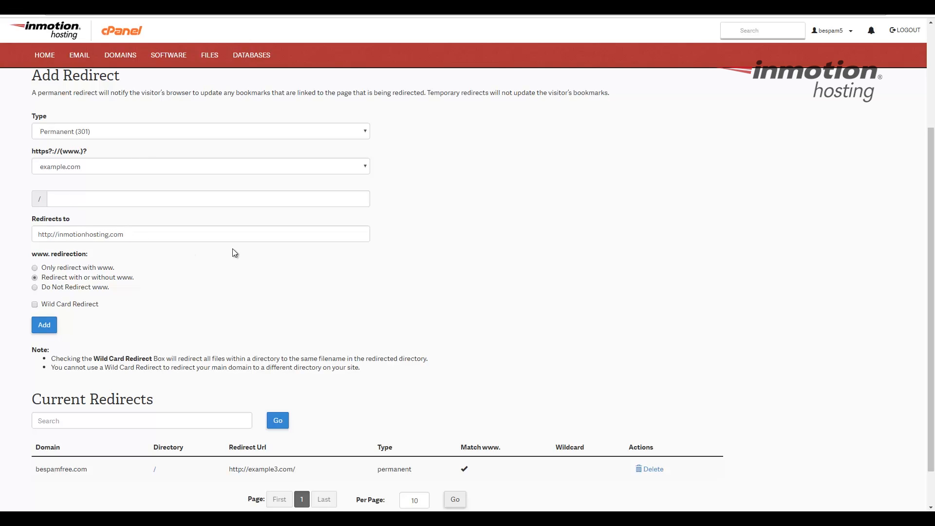
{"action": "mouse_move", "coordinate": [51, 307]}
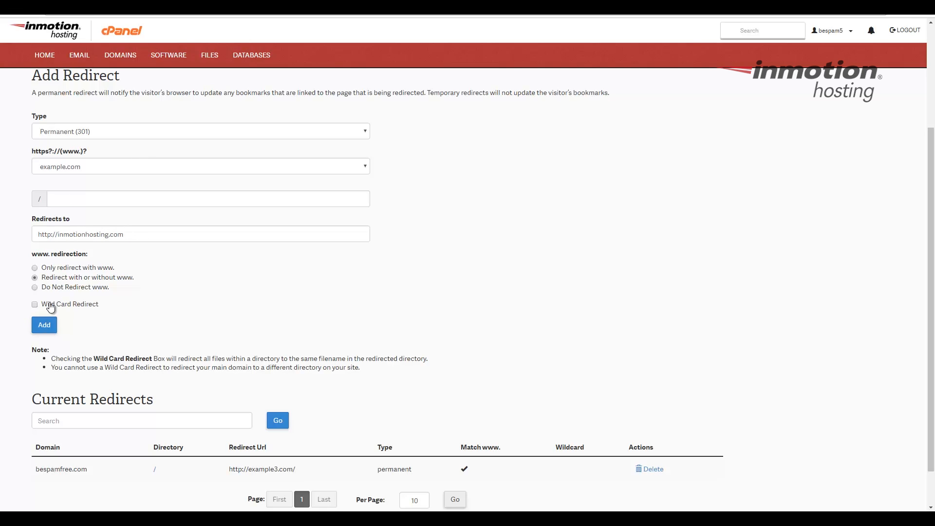
{"action": "mouse_move", "coordinate": [183, 339]}
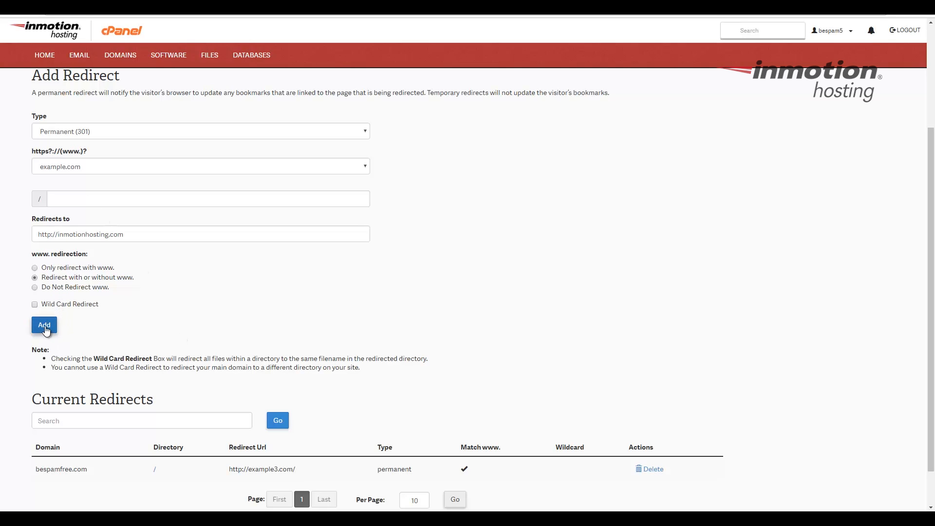
{"action": "left_click", "coordinate": [43, 325]}
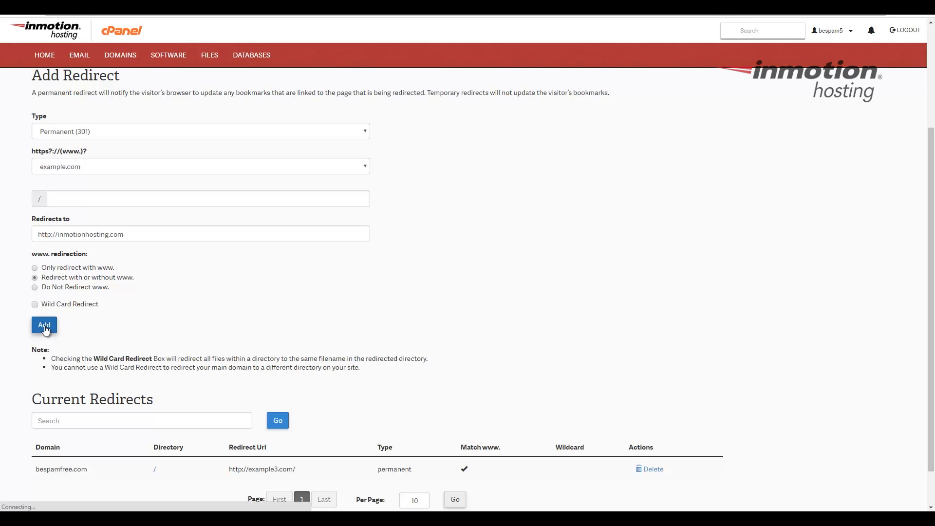
{"action": "left_click", "coordinate": [43, 325]}
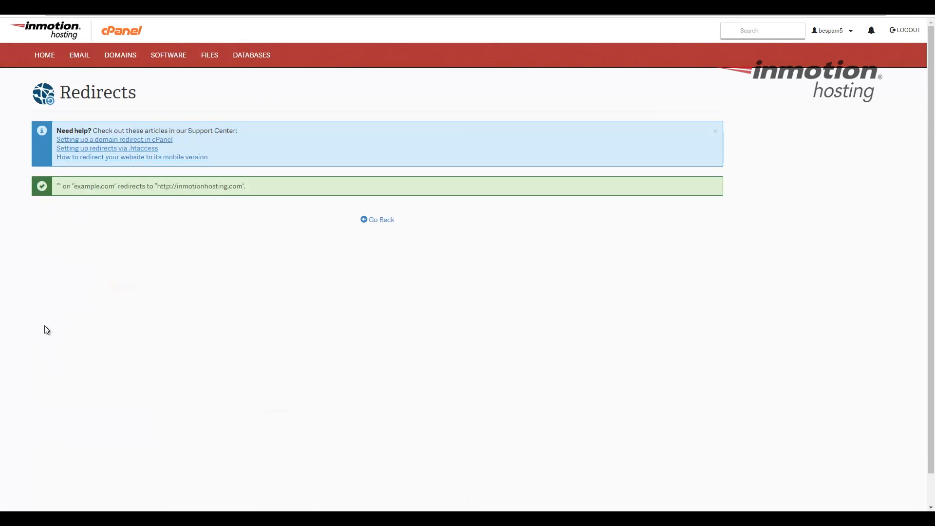
{"action": "mouse_move", "coordinate": [66, 186]}
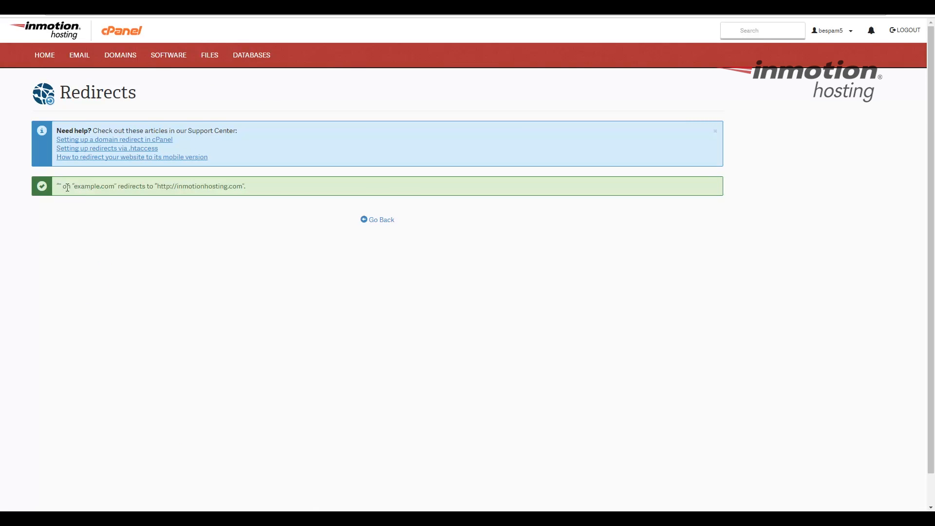
{"action": "mouse_move", "coordinate": [210, 199]}
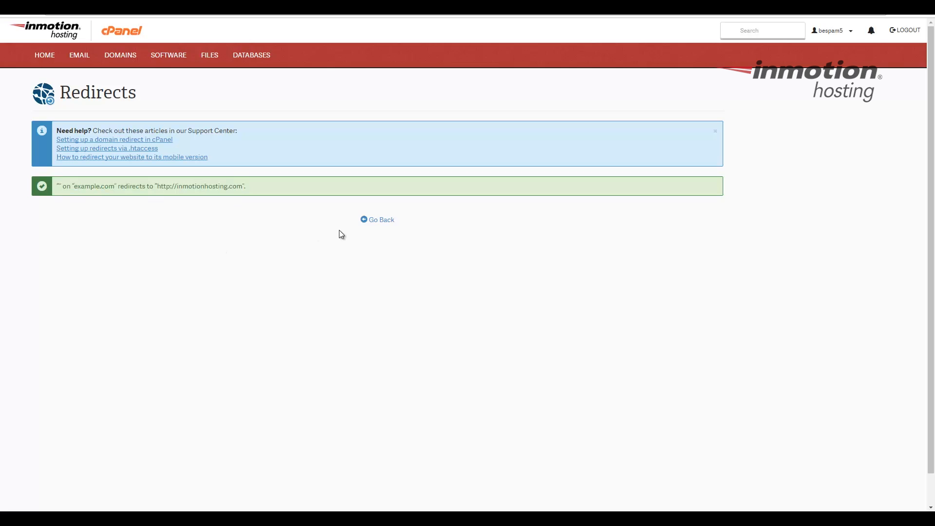
{"action": "mouse_move", "coordinate": [380, 219]}
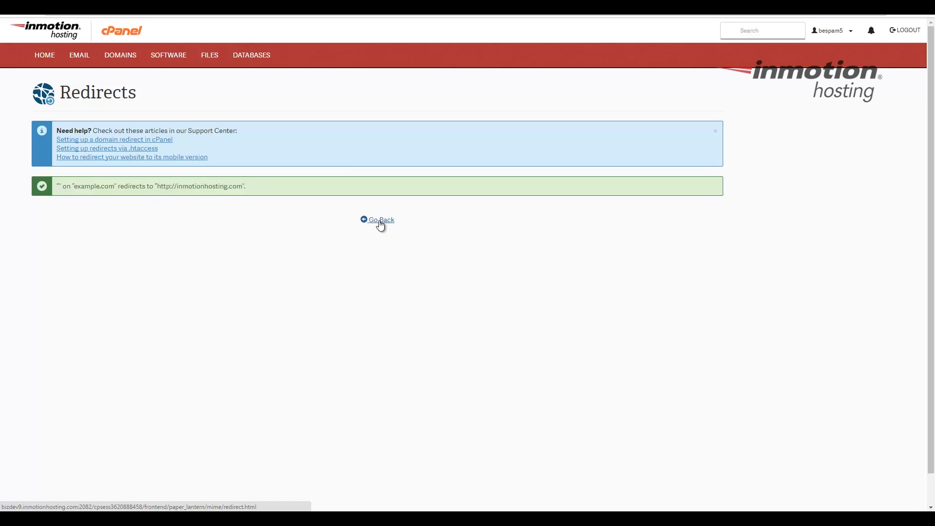
Return to Redirects and view the new example.com entry under Current Redirects.
{"action": "left_click", "coordinate": [380, 220]}
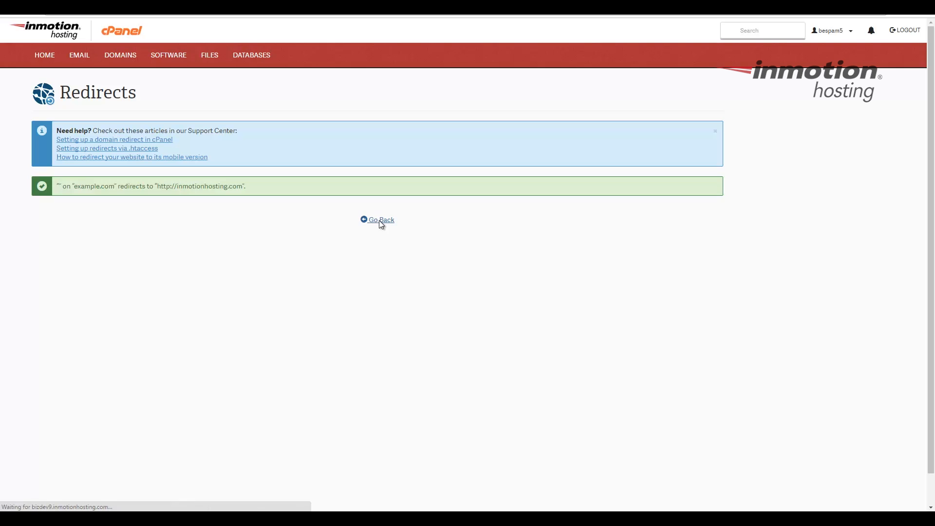
{"action": "left_click", "coordinate": [380, 220]}
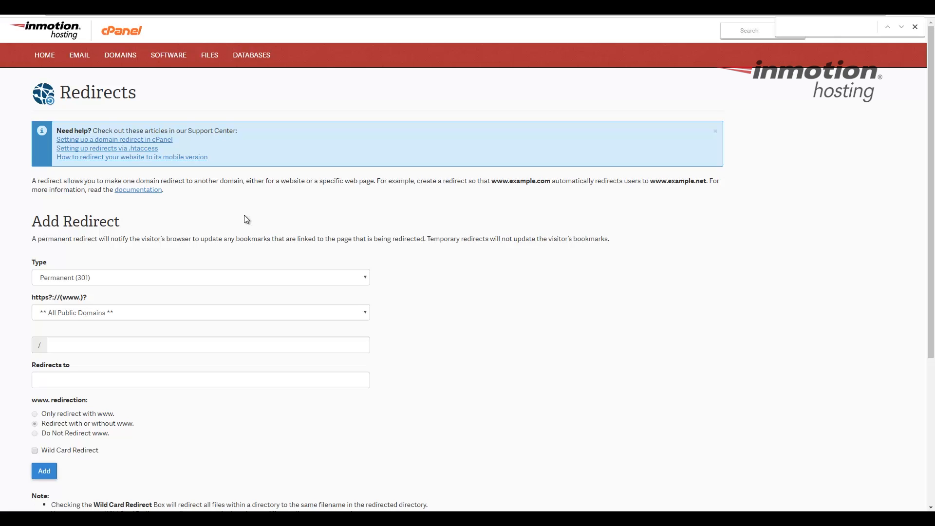
{"action": "scroll", "scroll_direction": "down", "scroll_amount": 3}
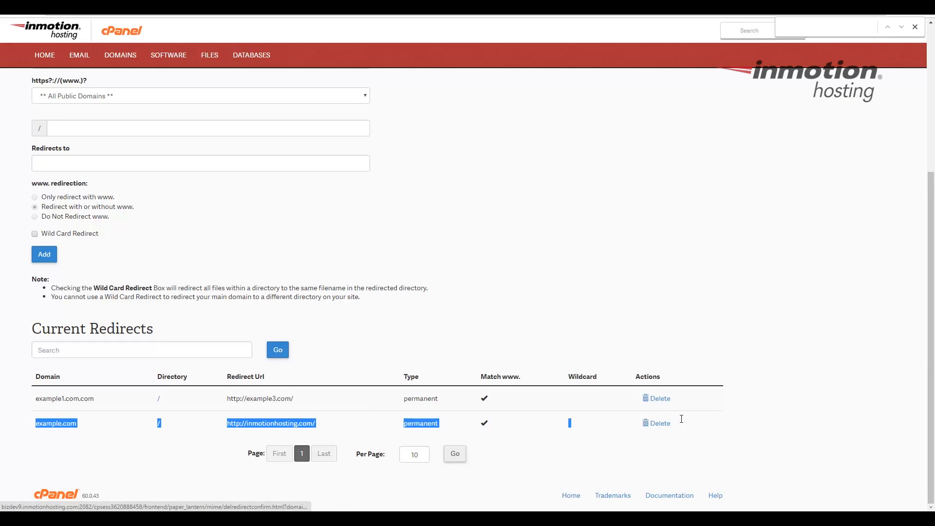
{"action": "mouse_move", "coordinate": [659, 426]}
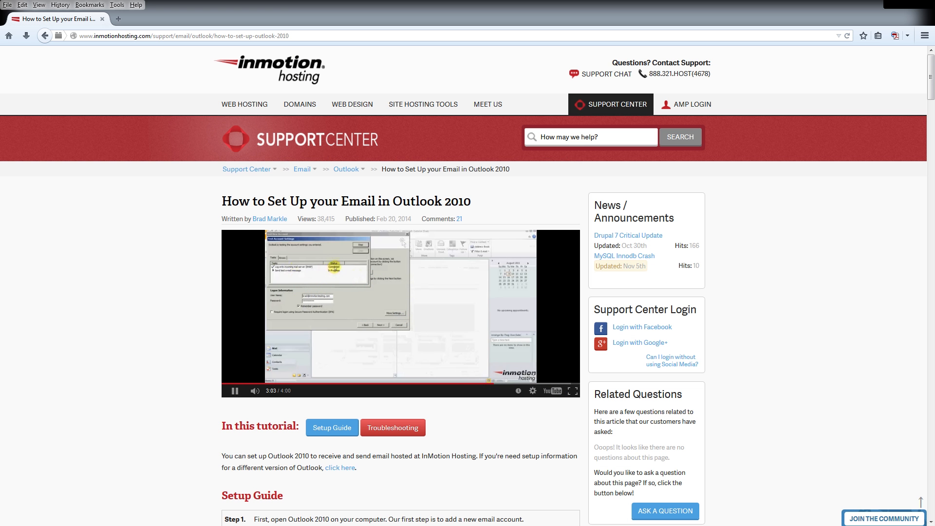
Browse WordPress tutorials and Join the Community, then return to Support Center home.
{"action": "left_click", "coordinate": [883, 518]}
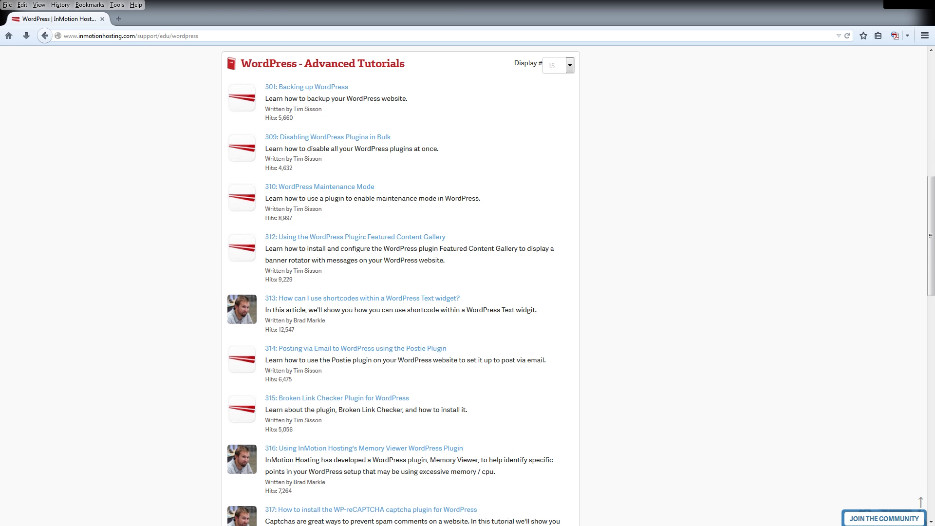
{"action": "left_click", "coordinate": [883, 518]}
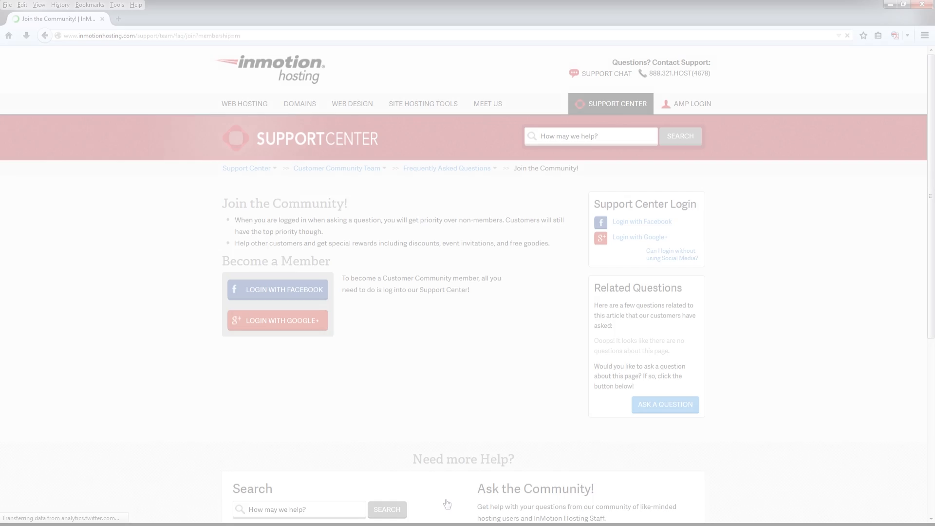
{"action": "left_click", "coordinate": [246, 168]}
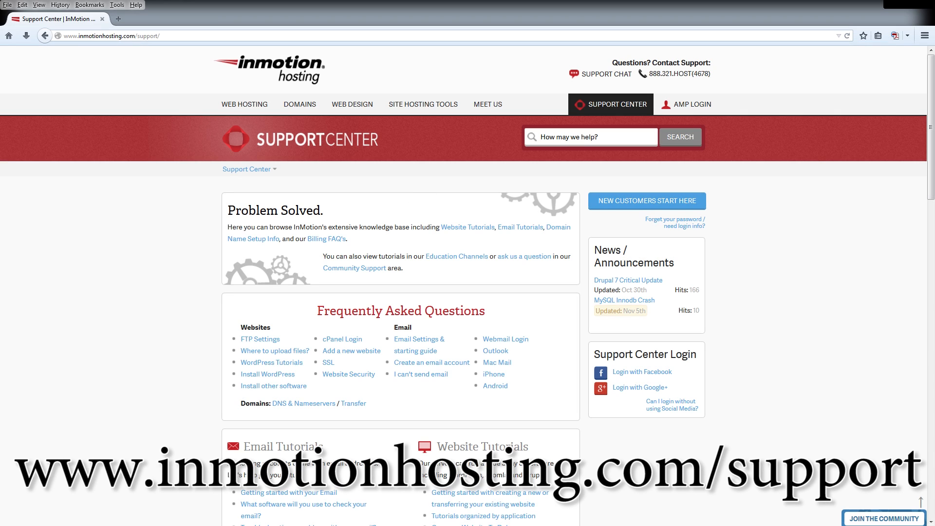